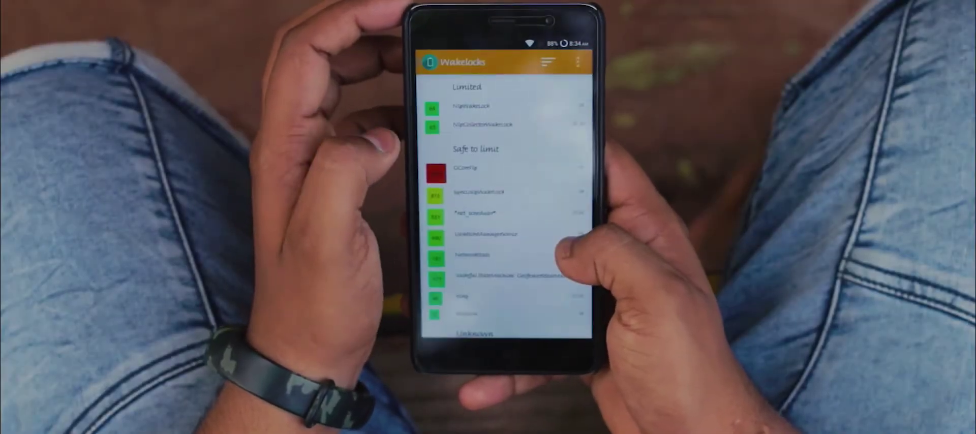
{"action": "scroll", "scroll_direction": "down", "scroll_amount": 3}
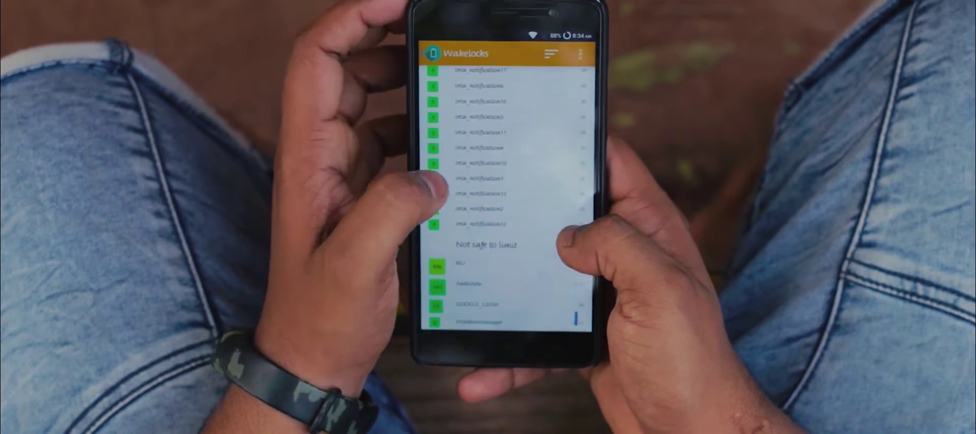